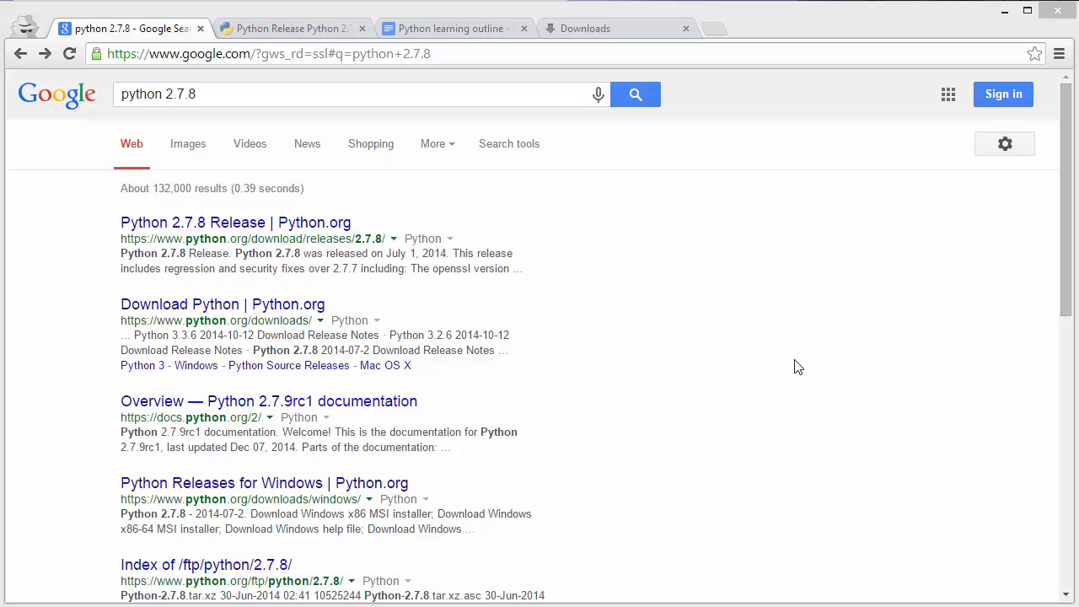
mouse_move(718, 442)
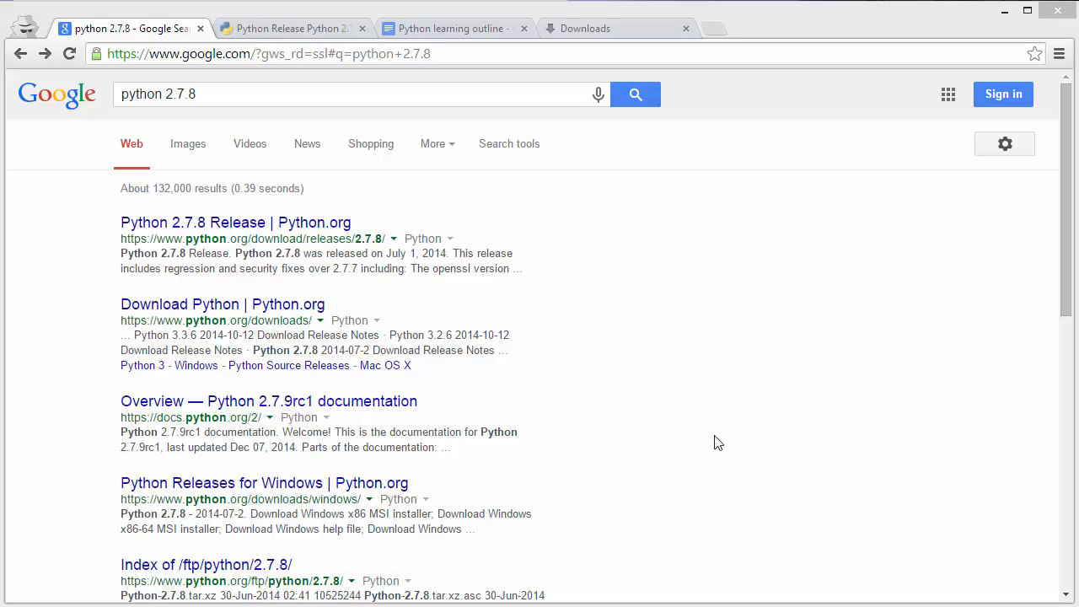
mouse_move(726, 429)
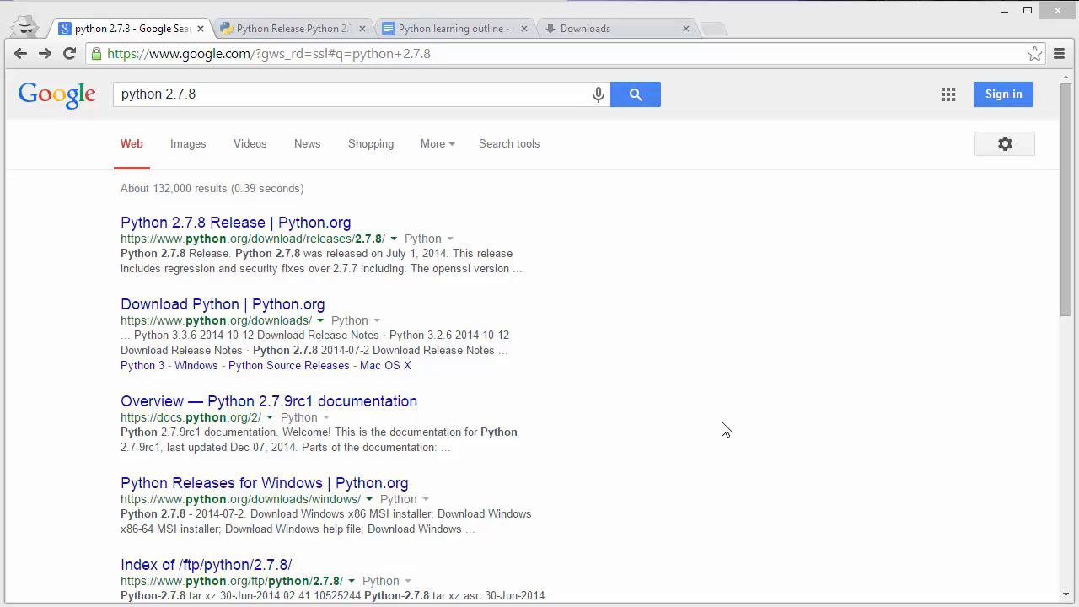
mouse_move(670, 314)
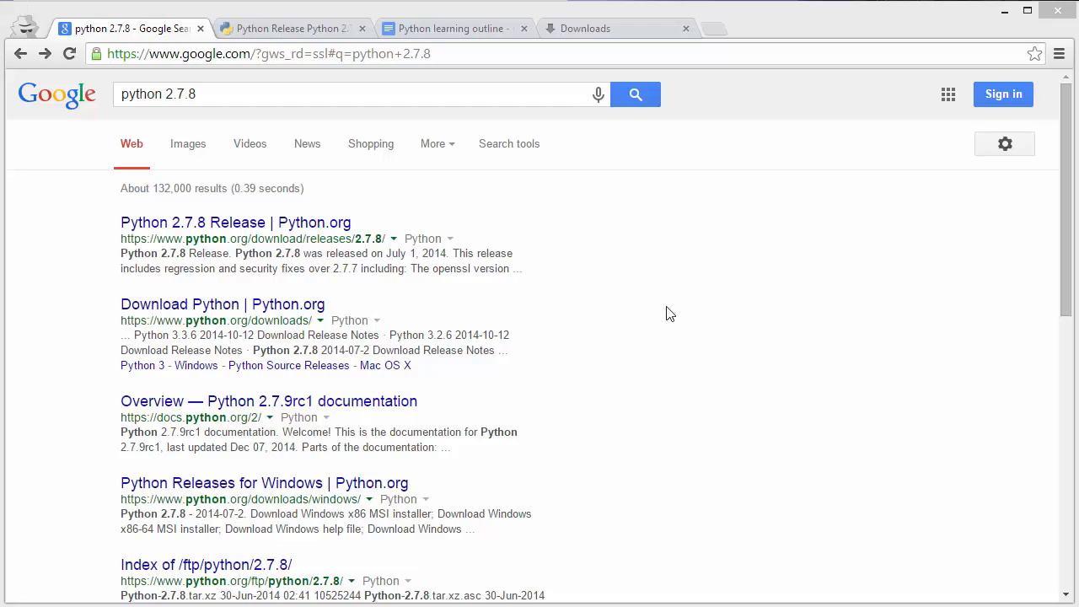
mouse_move(189, 251)
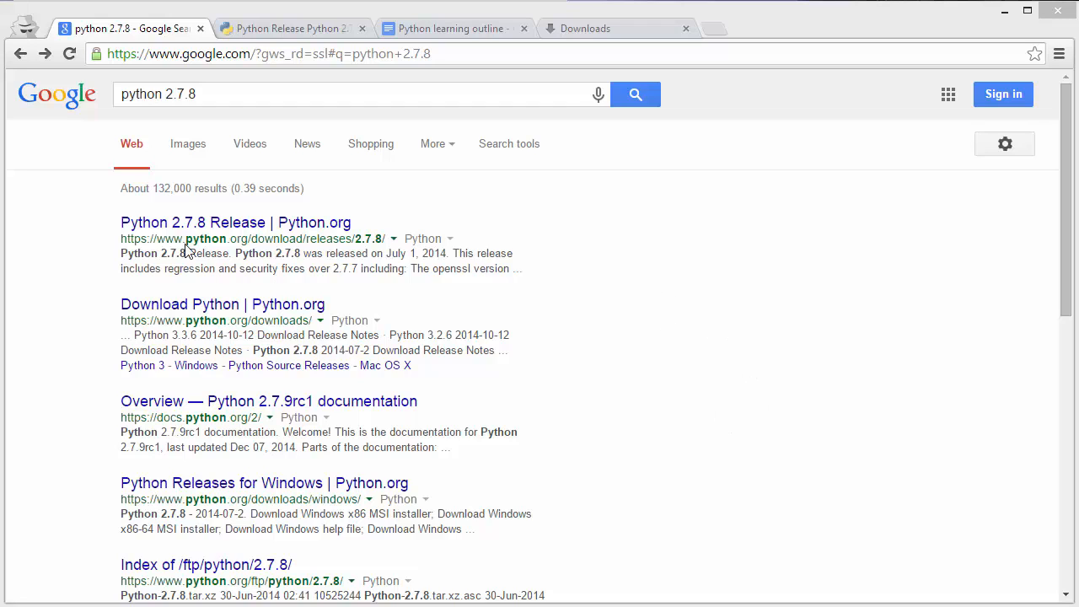
mouse_move(203, 228)
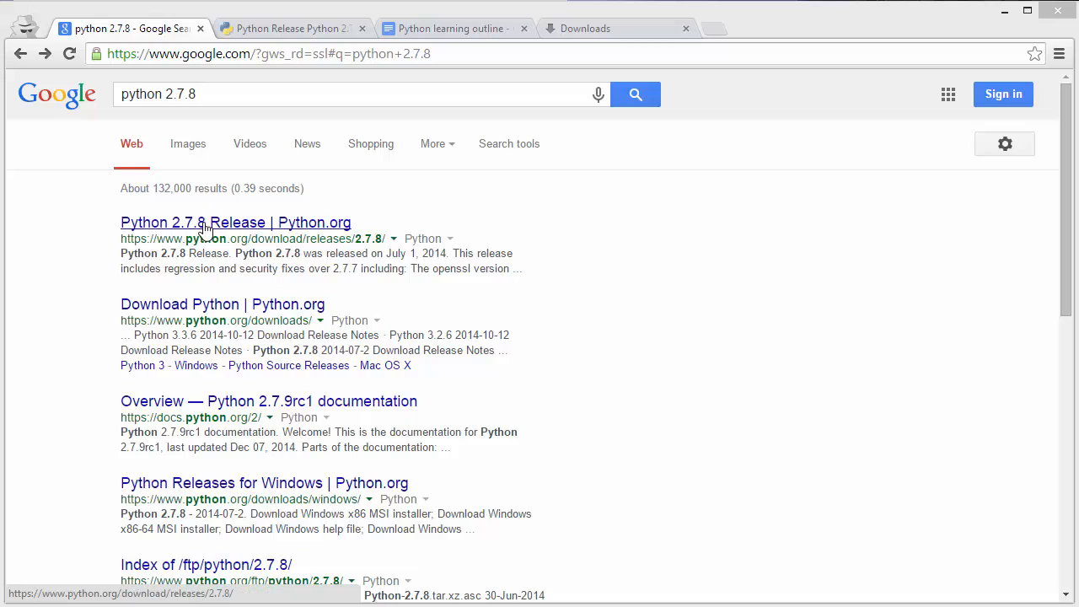
Open the 'Python 2.7.8 Release | Python.org' result and scroll to its Download section.
left_click(235, 221)
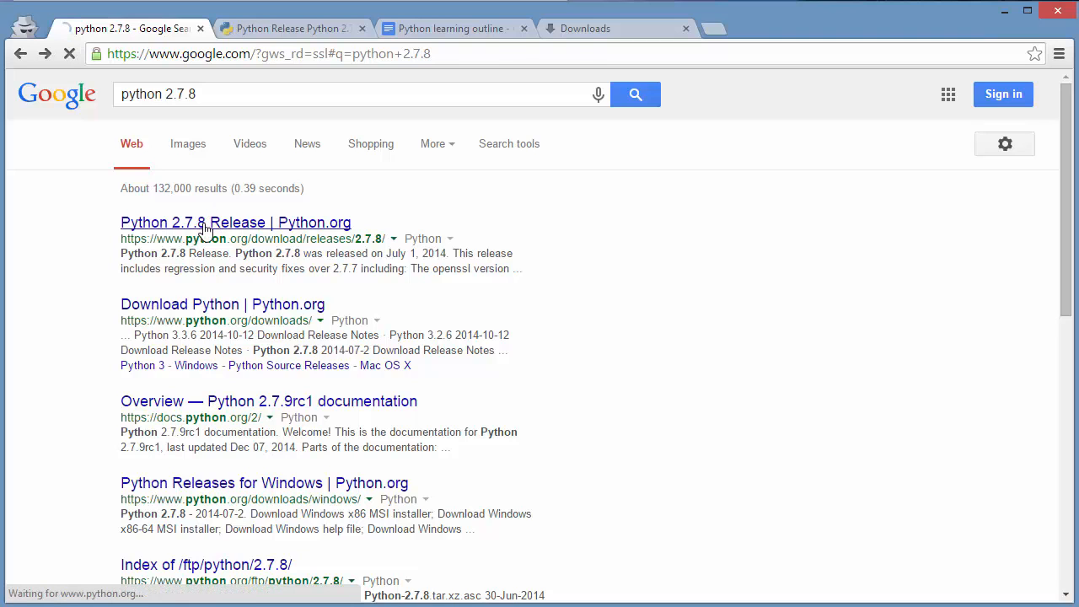
left_click(236, 221)
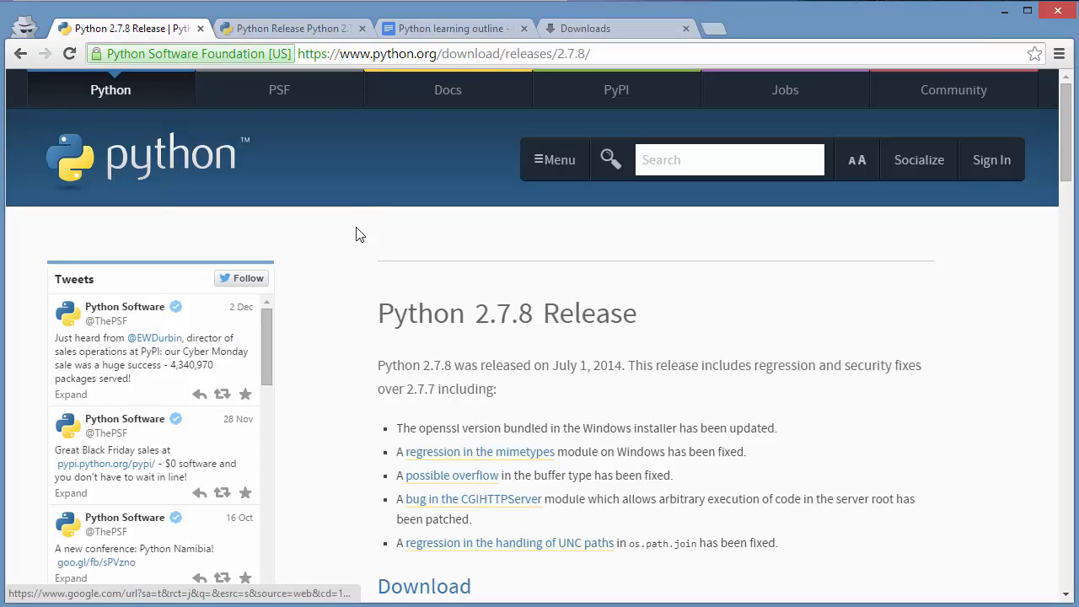
scroll("down", 3)
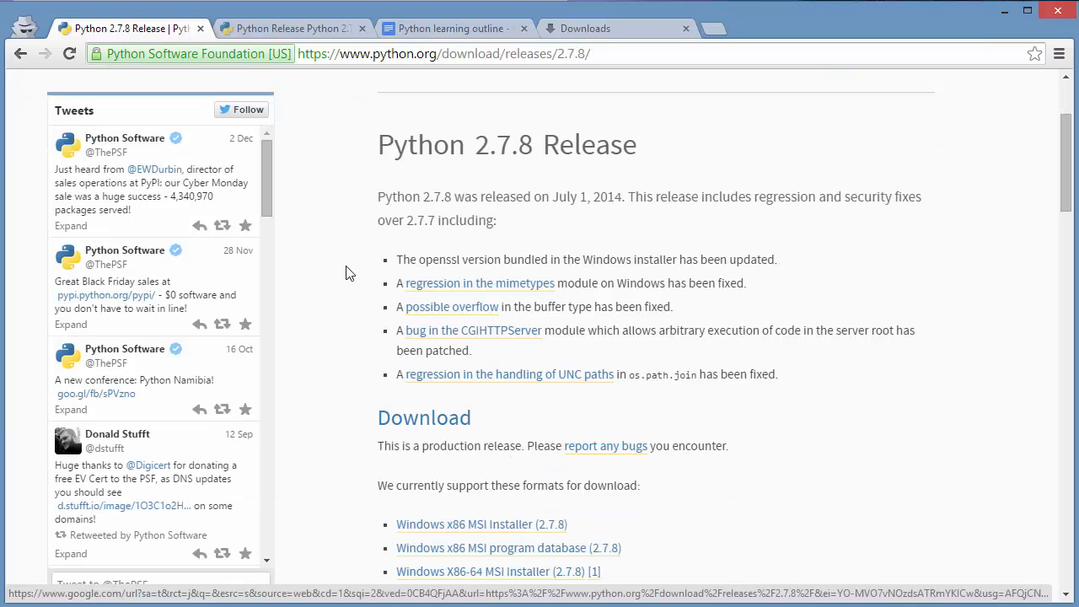
scroll("down", 3)
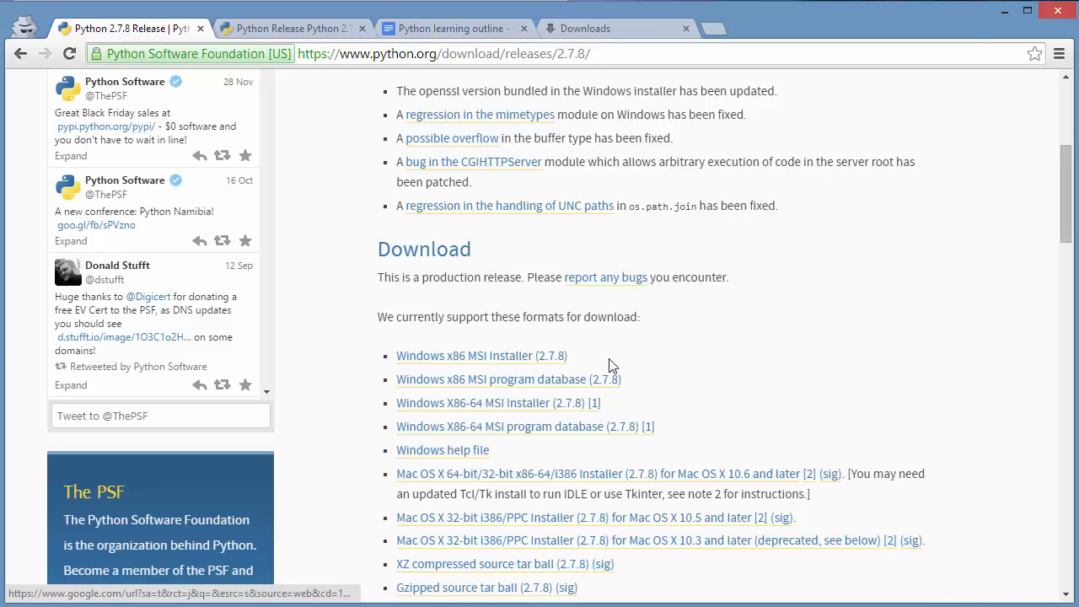
mouse_move(481, 355)
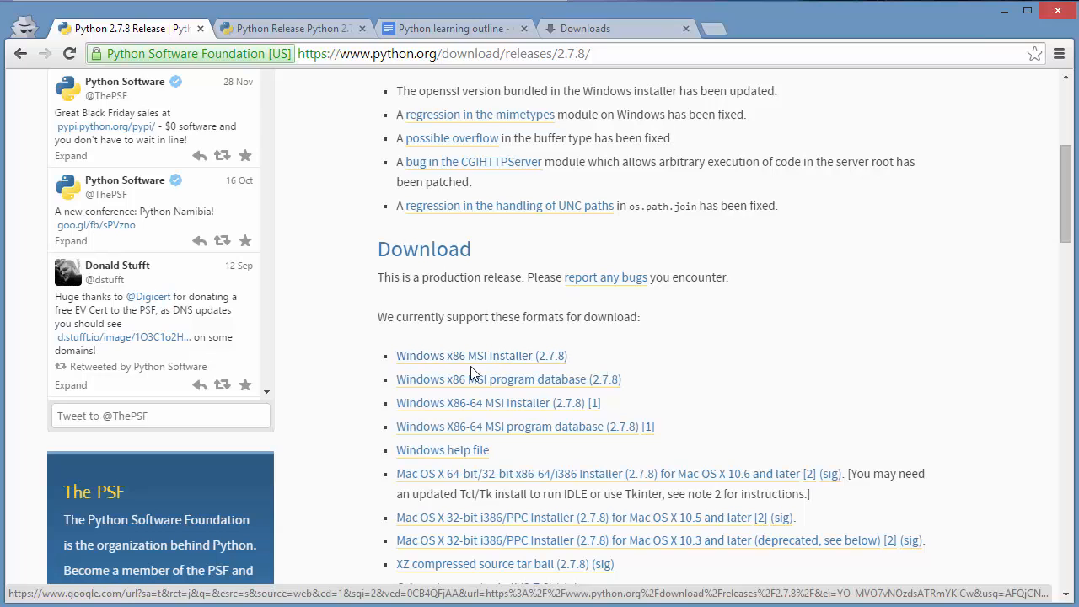
Download the Windows x86 MSI Installer (2.7.8) and run python-2.7.8.msi from Chrome's download bar.
left_click(463, 355)
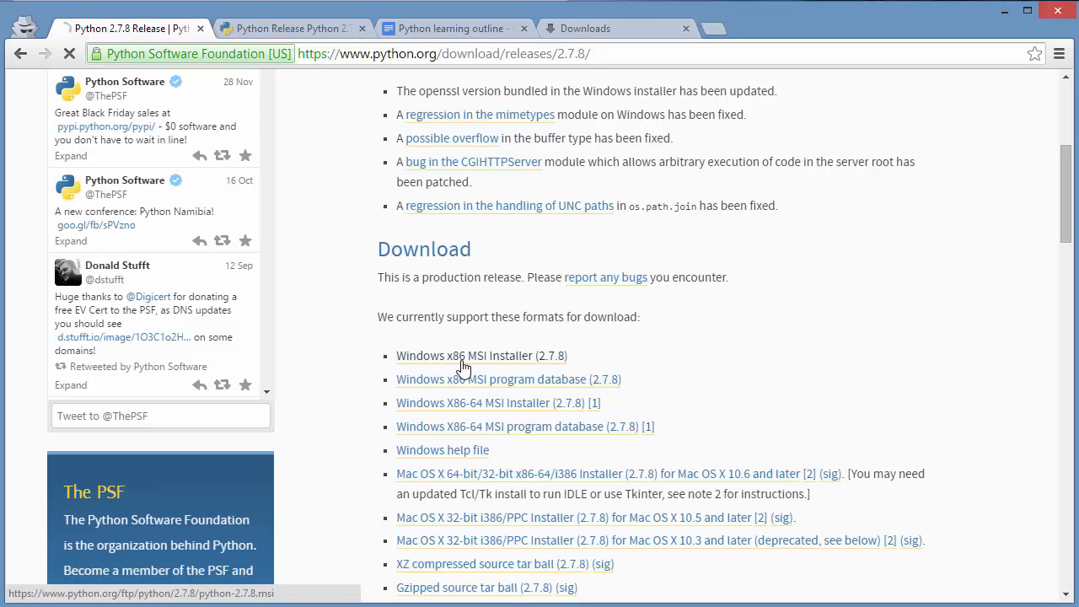
left_click(464, 355)
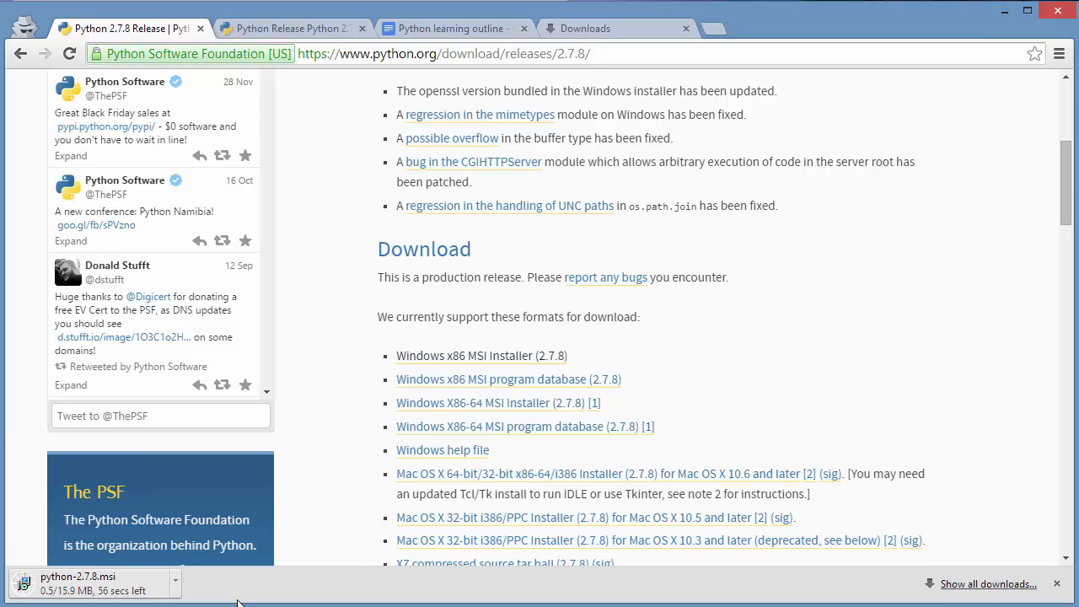
mouse_move(261, 588)
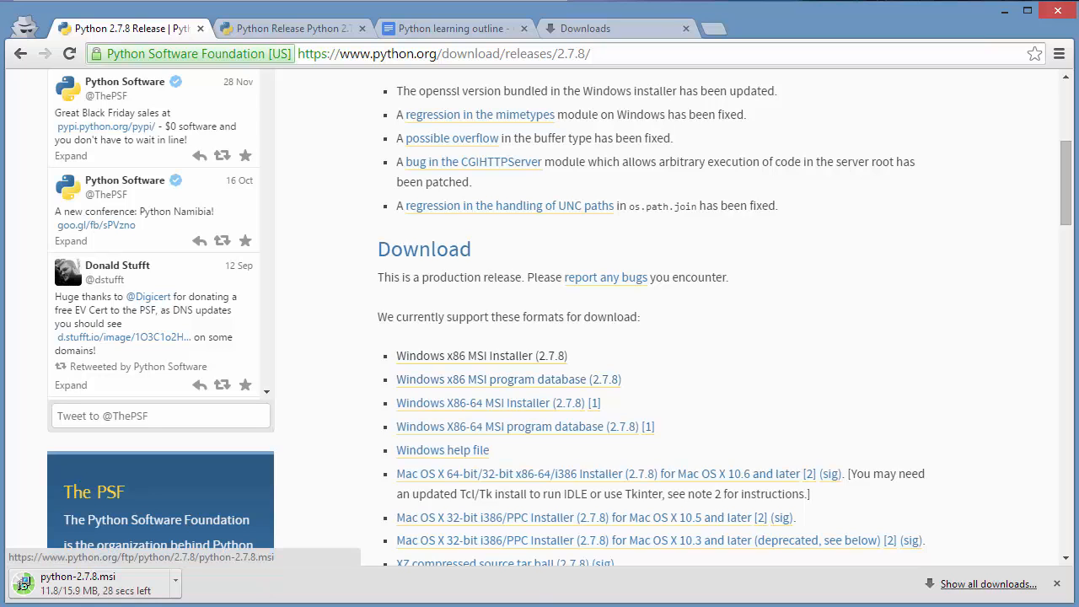
left_click(77, 577)
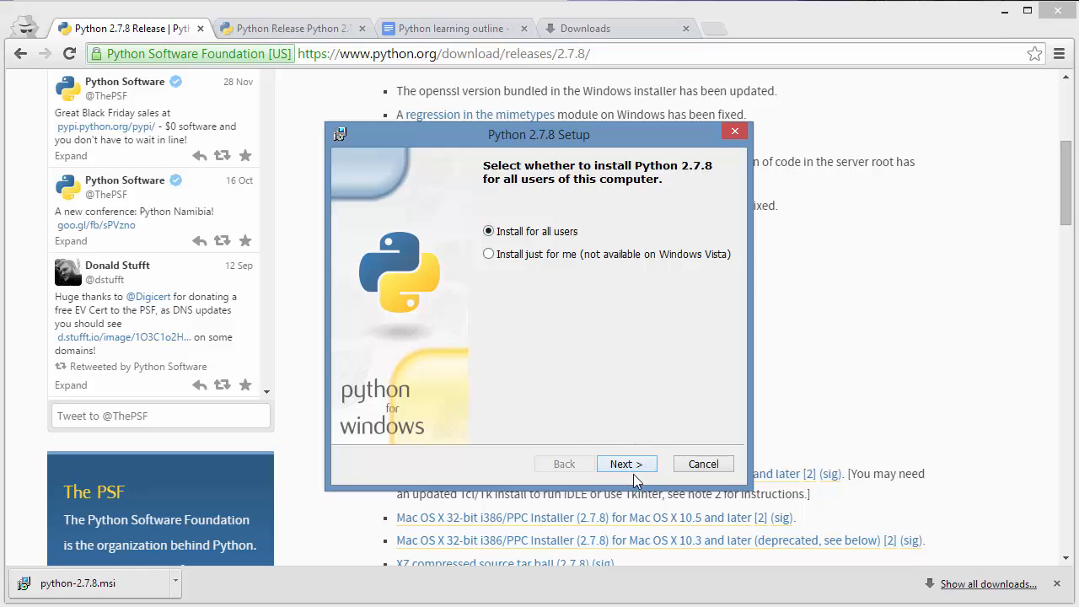
Install Python 2.7.8 for all users into C:\Python27\ with default features, then finish setup.
left_click(626, 464)
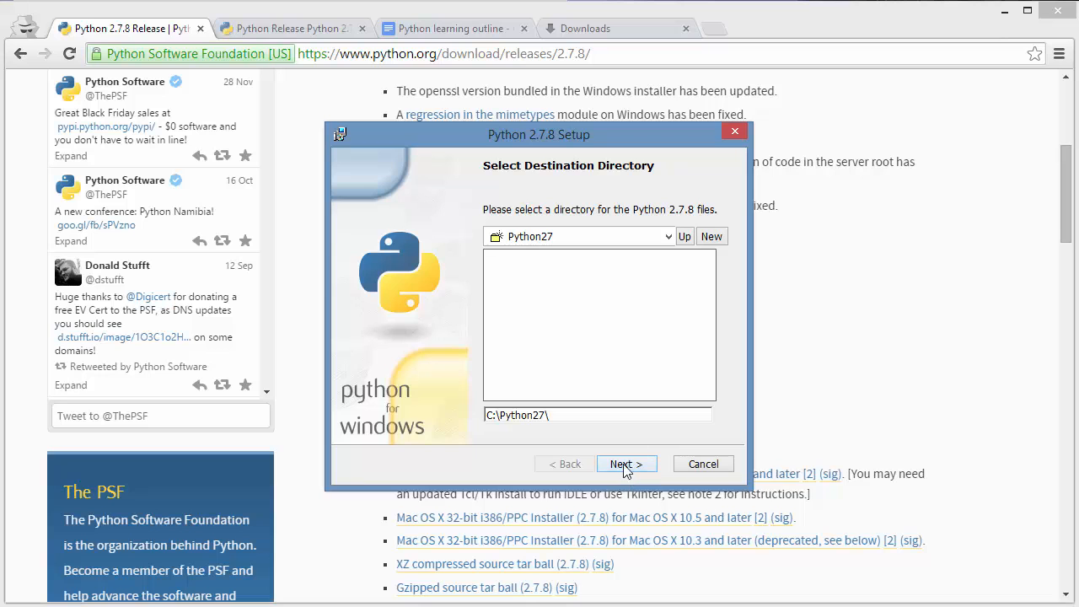
left_click(627, 464)
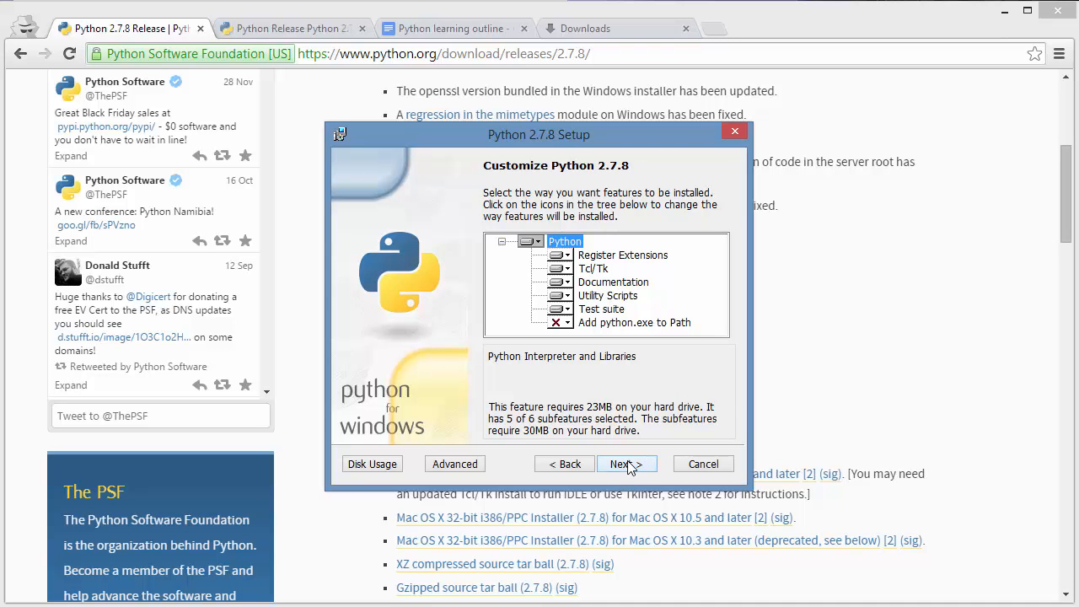
left_click(623, 464)
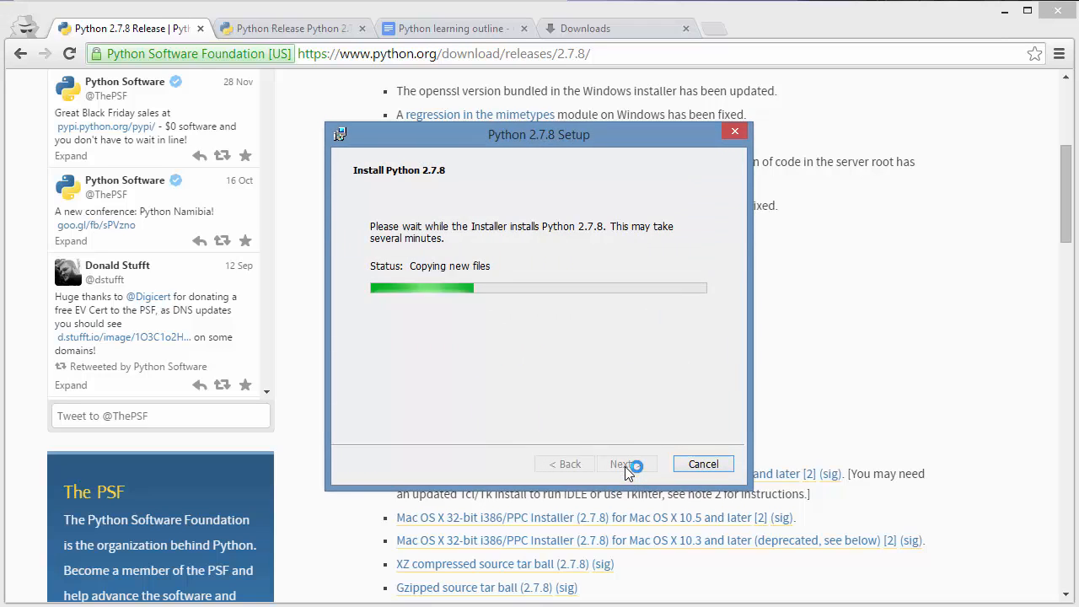
mouse_move(603, 343)
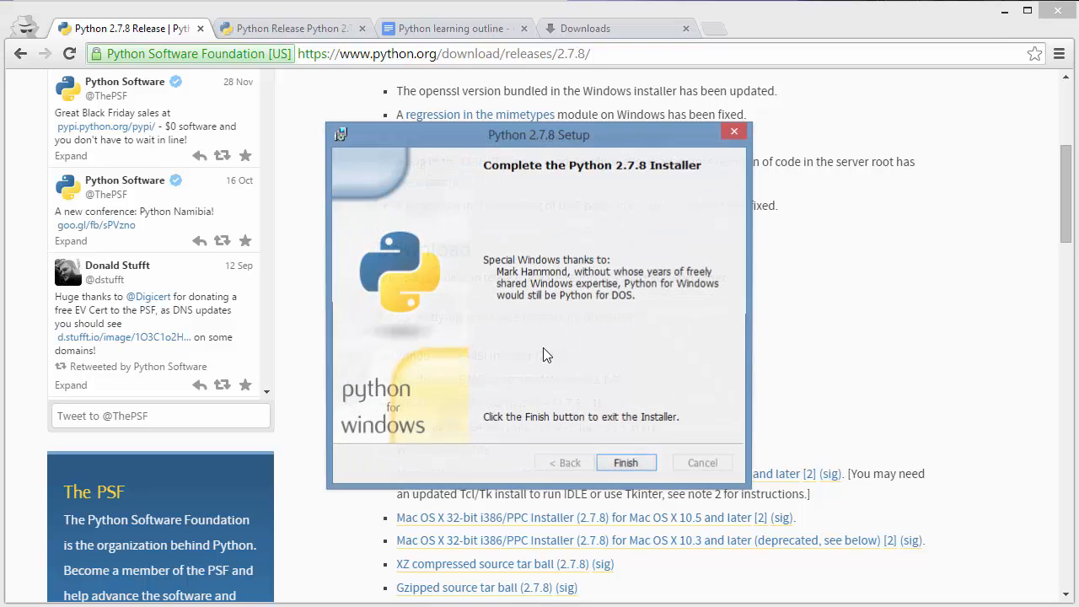
left_click(625, 462)
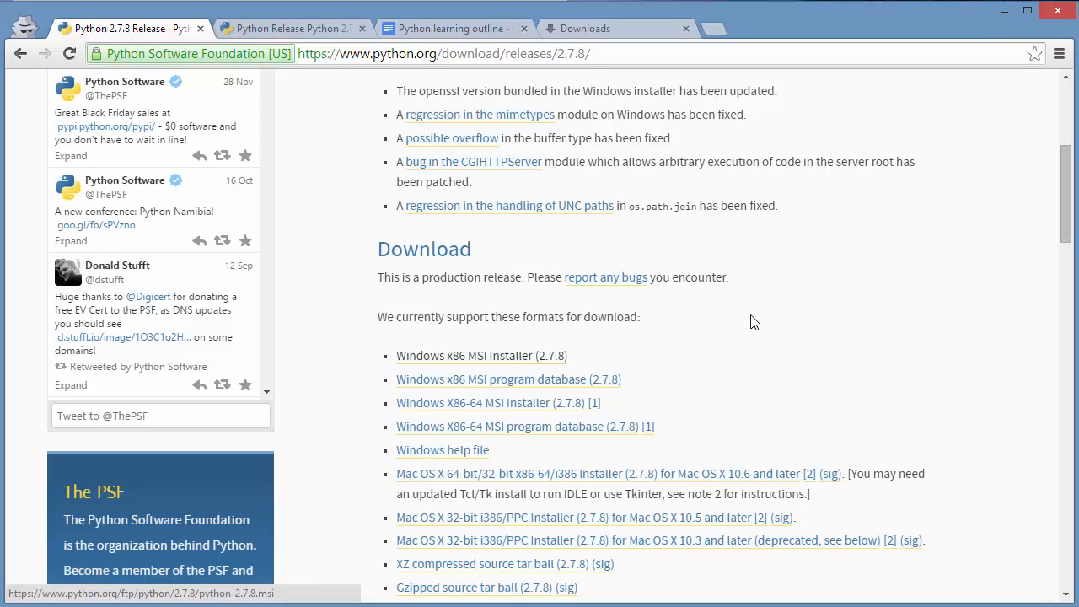
mouse_move(746, 341)
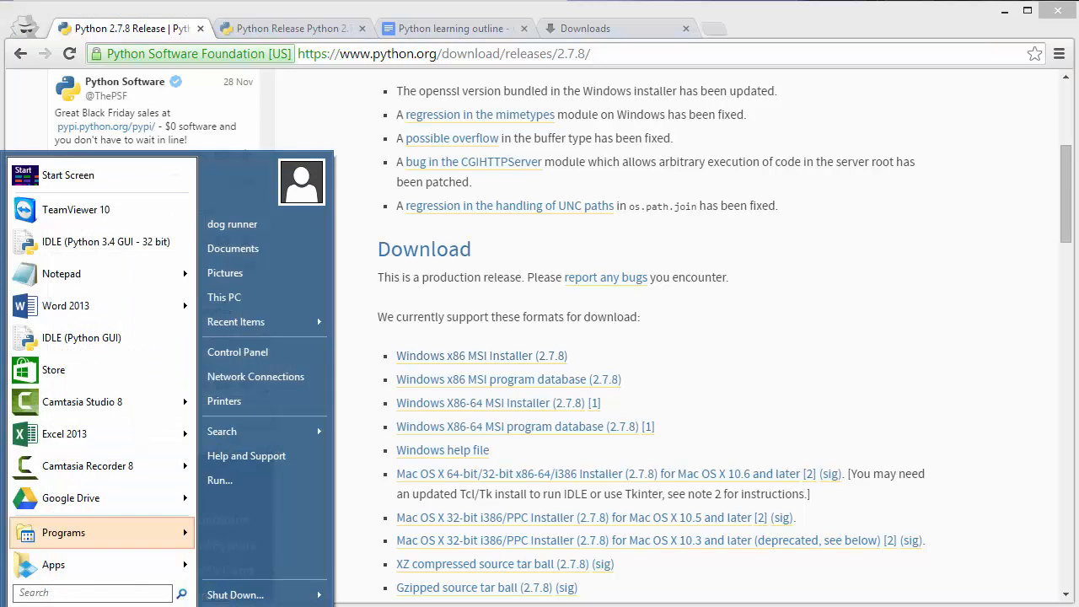
Open the Start menu's list of all programs to find the Python 2.7 folder.
left_click(63, 532)
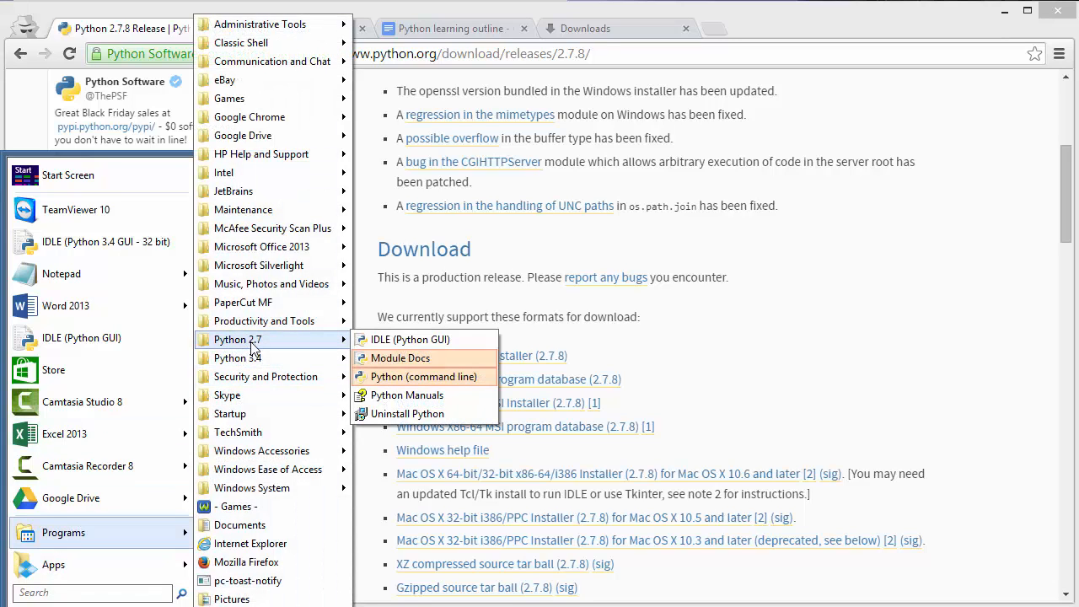
mouse_move(335, 352)
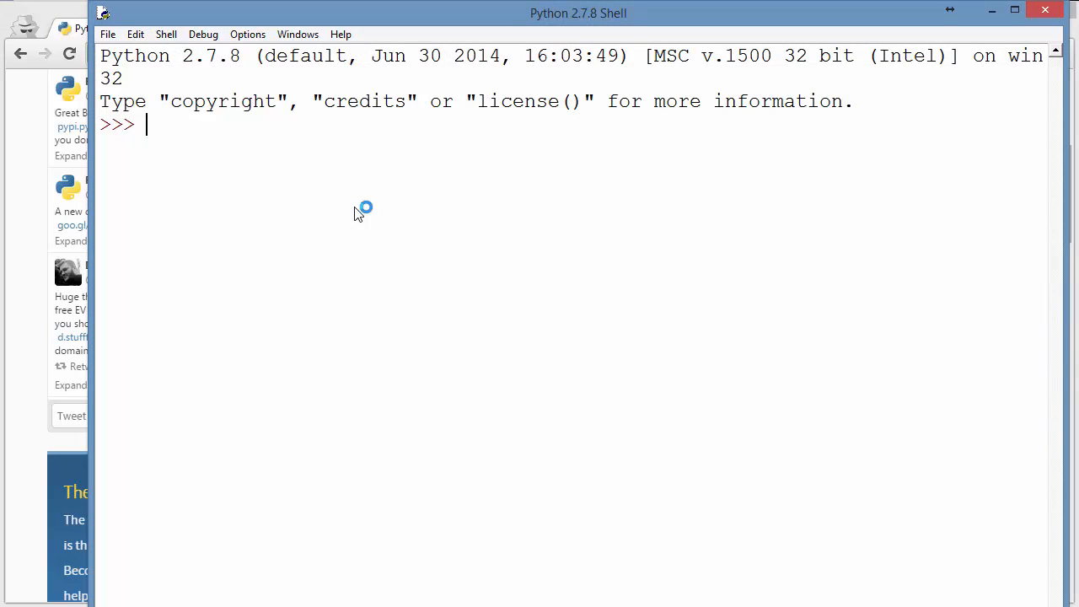
Type print "hello at the IDLE shell prompt.
type("print")
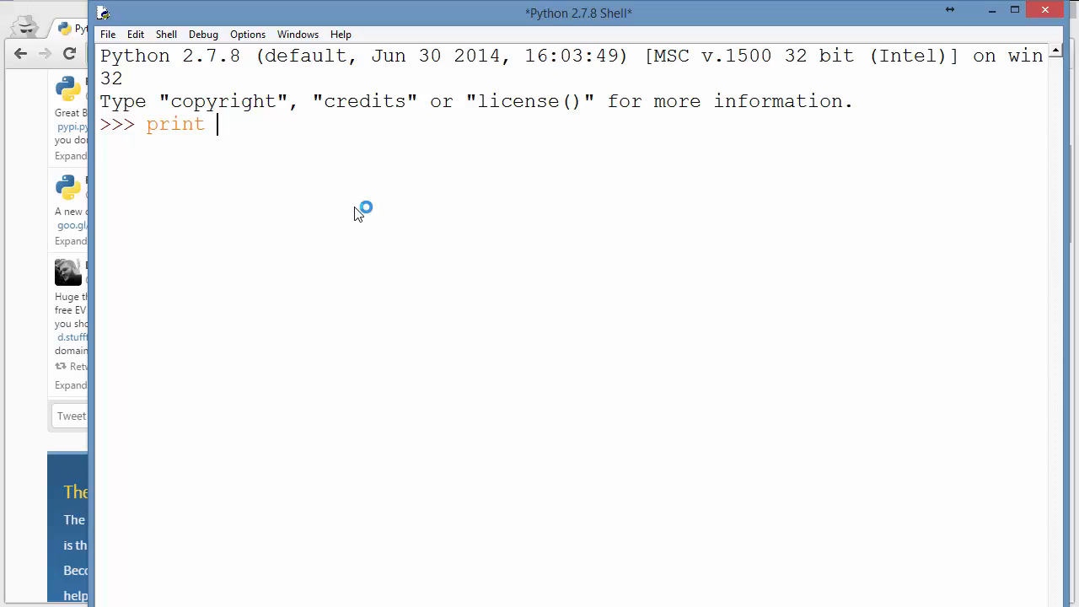
type("\"hello")
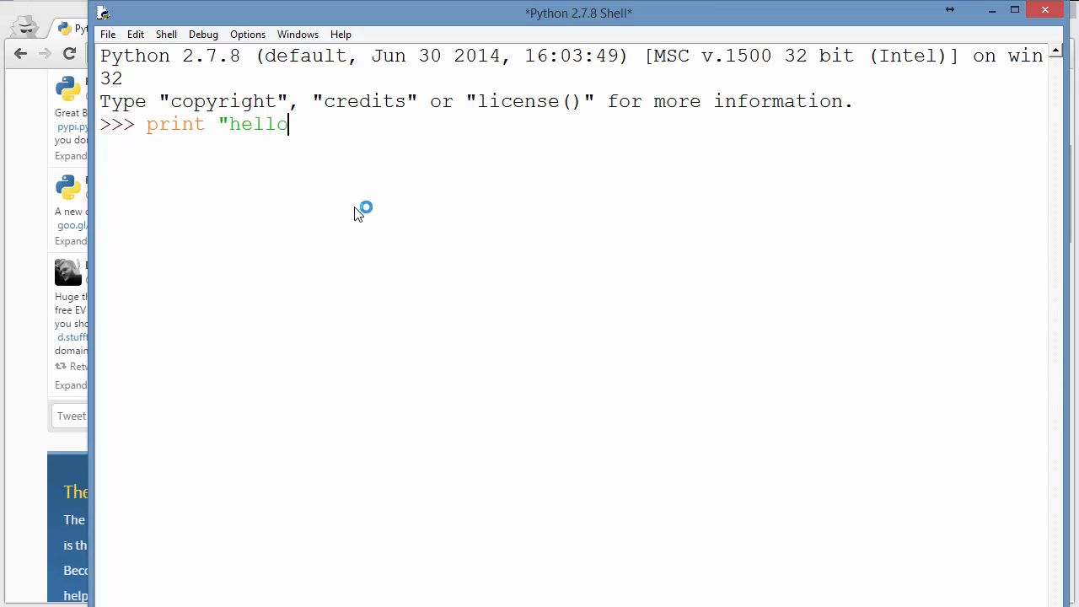